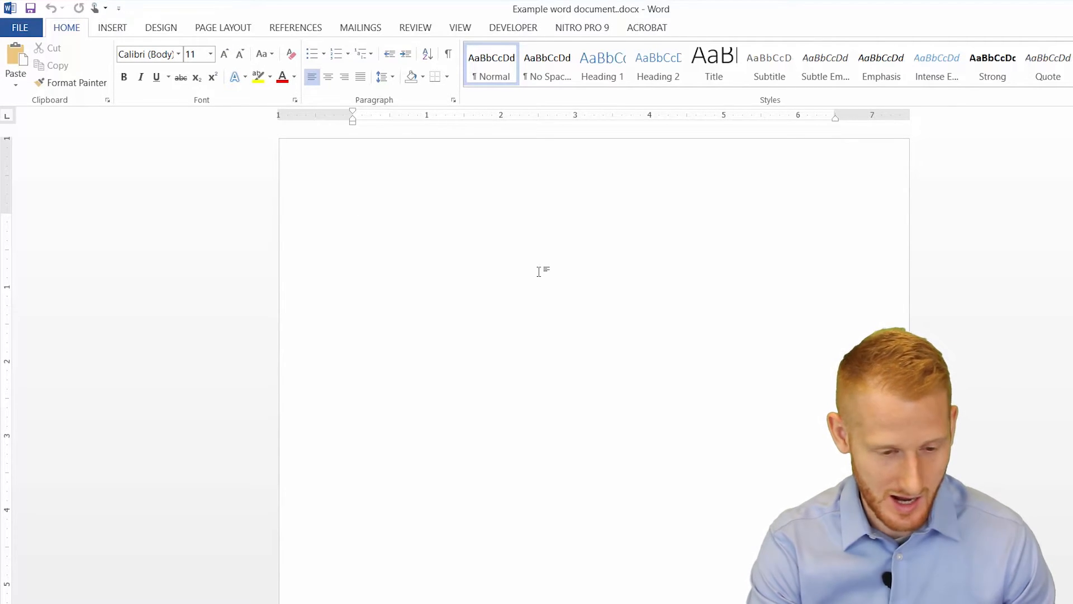
- Write the sentence 'I am a member of the APS.' on the blank page and start a new line
{"action": "type", "text": "I am"}
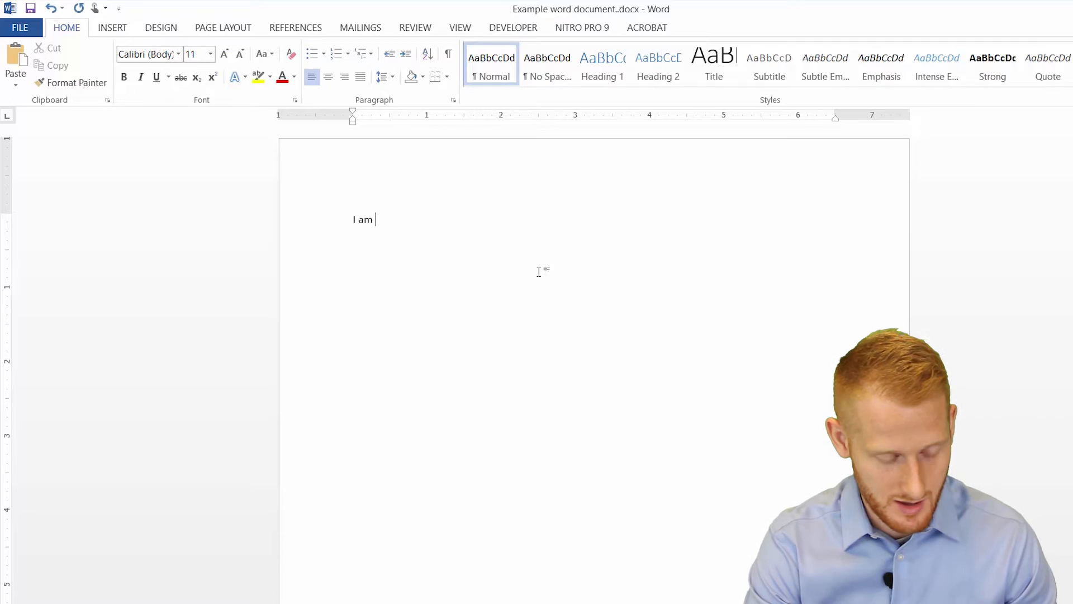
{"action": "type", "text": "a member"}
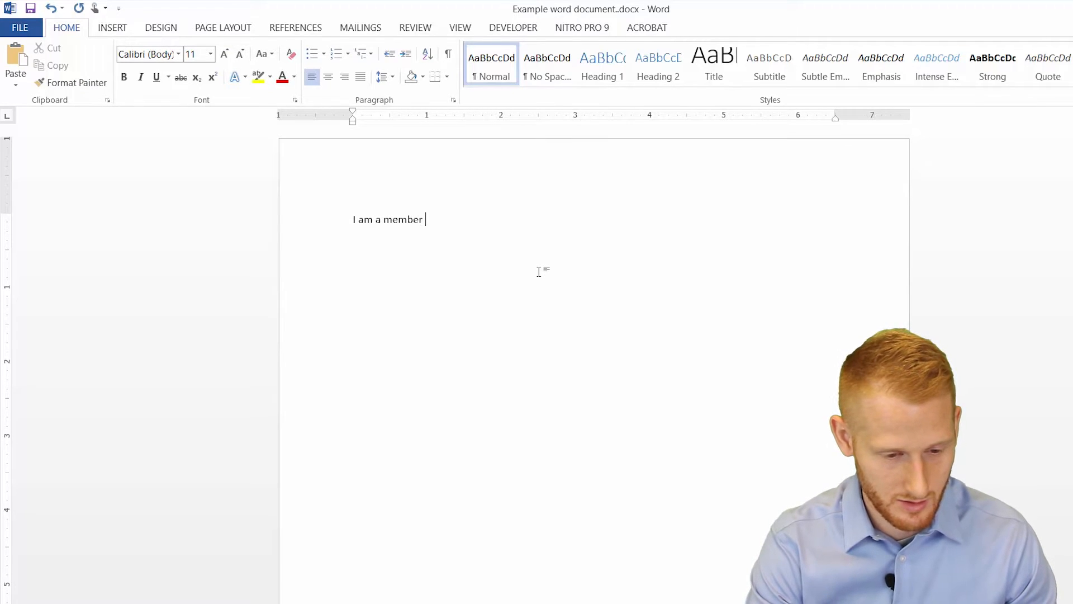
{"action": "type", "text": "ofth"}
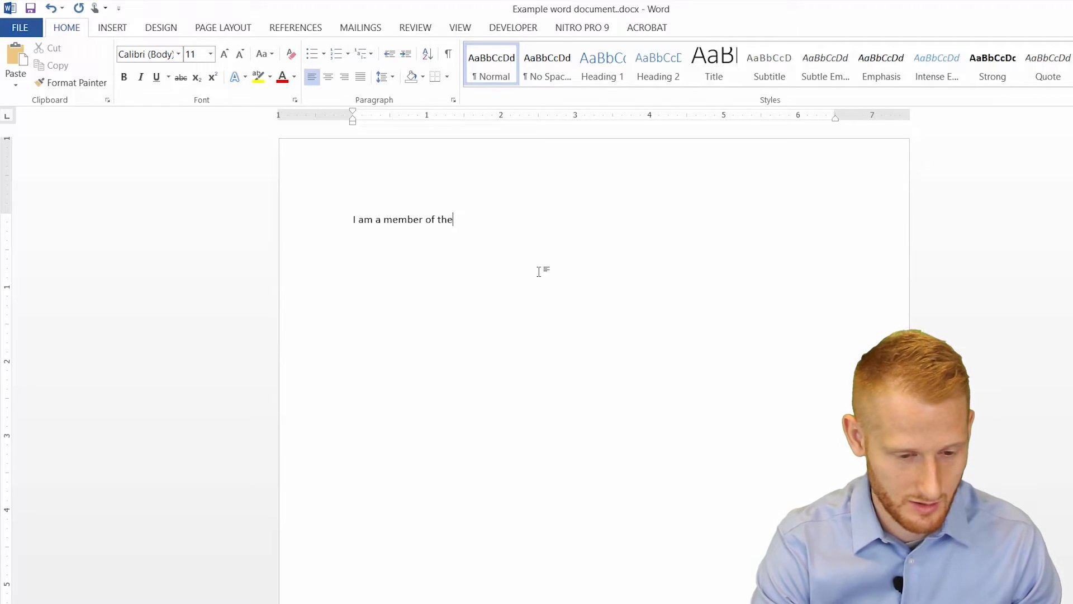
{"action": "type", "text": "APS."}
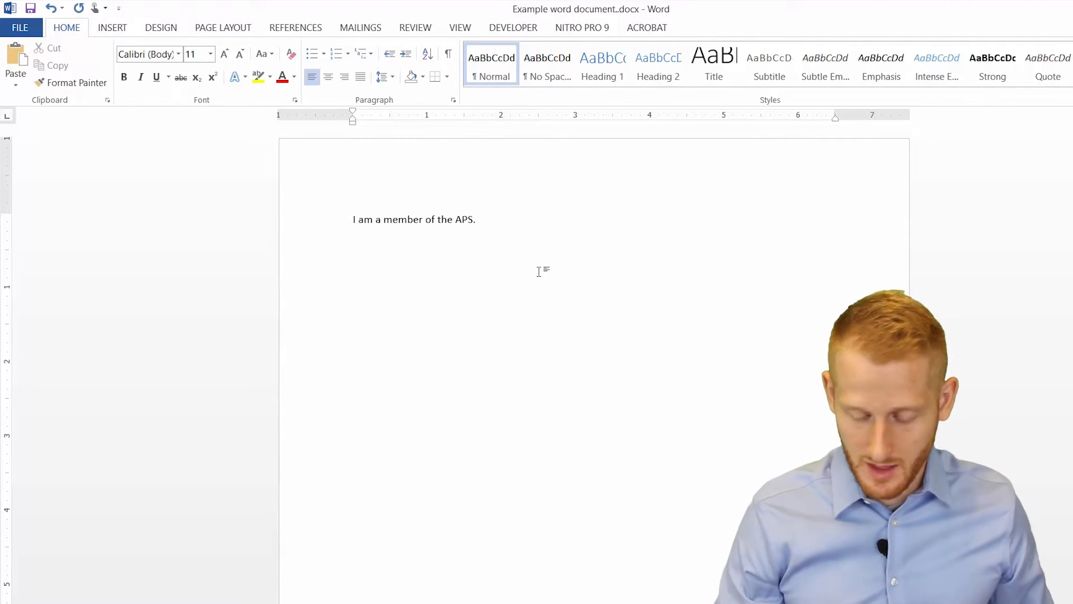
{"action": "key", "text": "enter"}
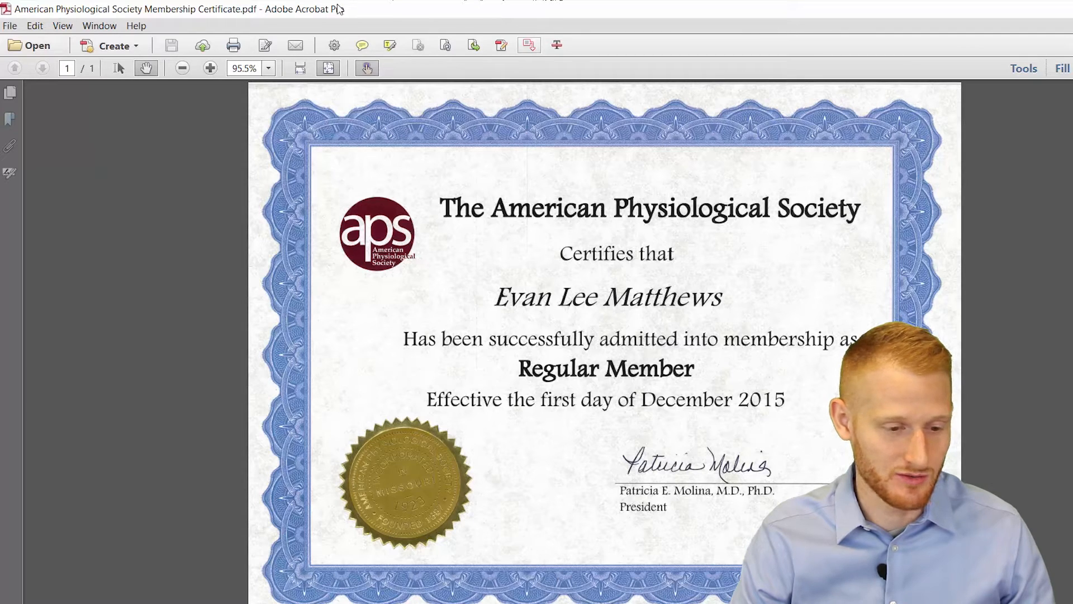
- Export the membership certificate PDF as a JPEG image into the example folder
{"action": "left_click", "coordinate": [10, 26]}
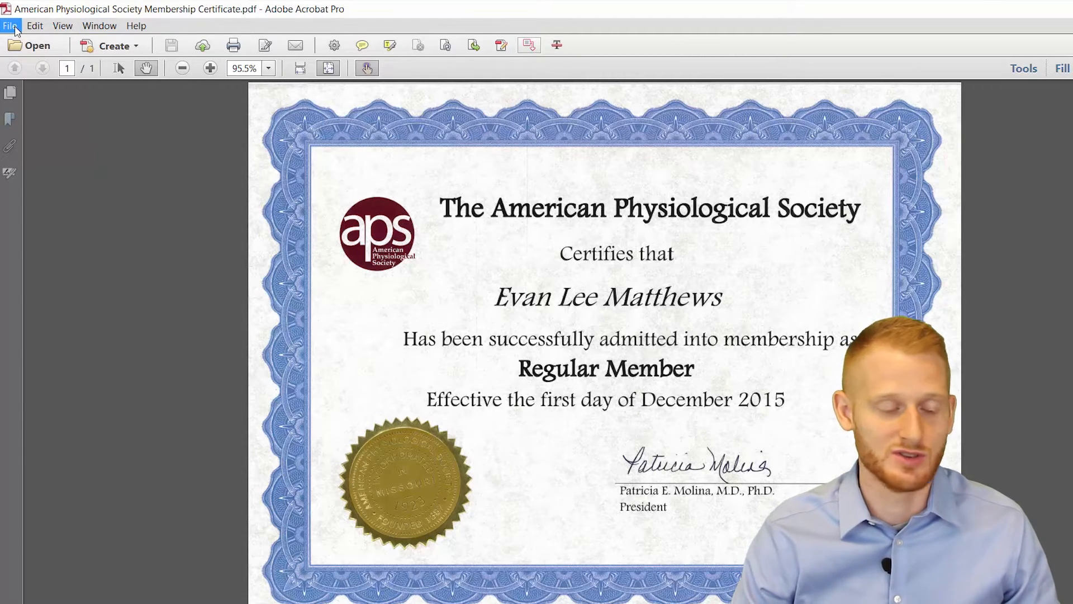
{"action": "left_click", "coordinate": [10, 25]}
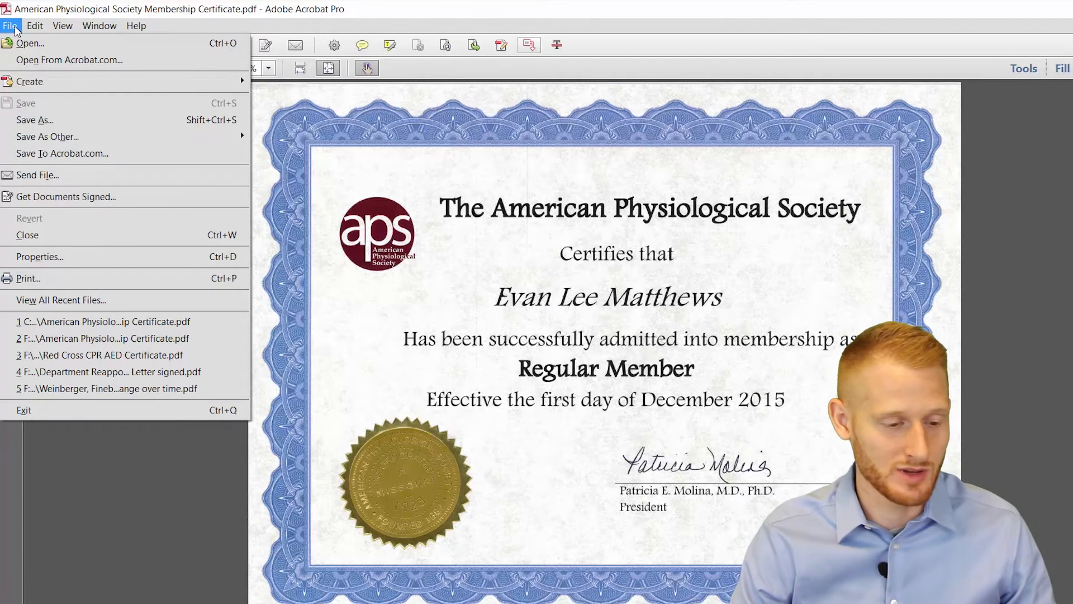
{"action": "mouse_move", "coordinate": [29, 44]}
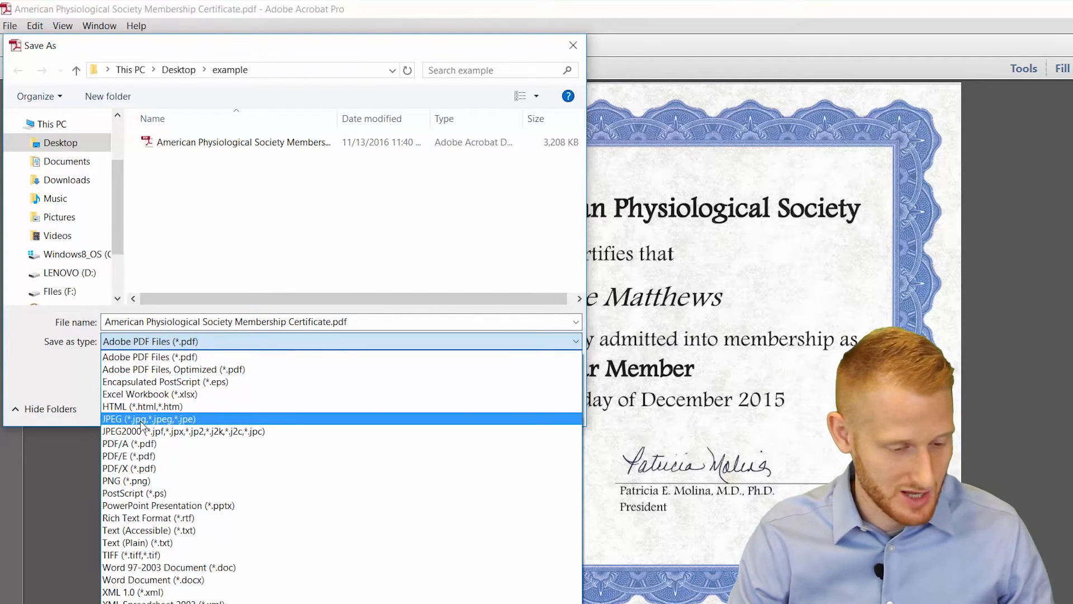
{"action": "left_click", "coordinate": [148, 418]}
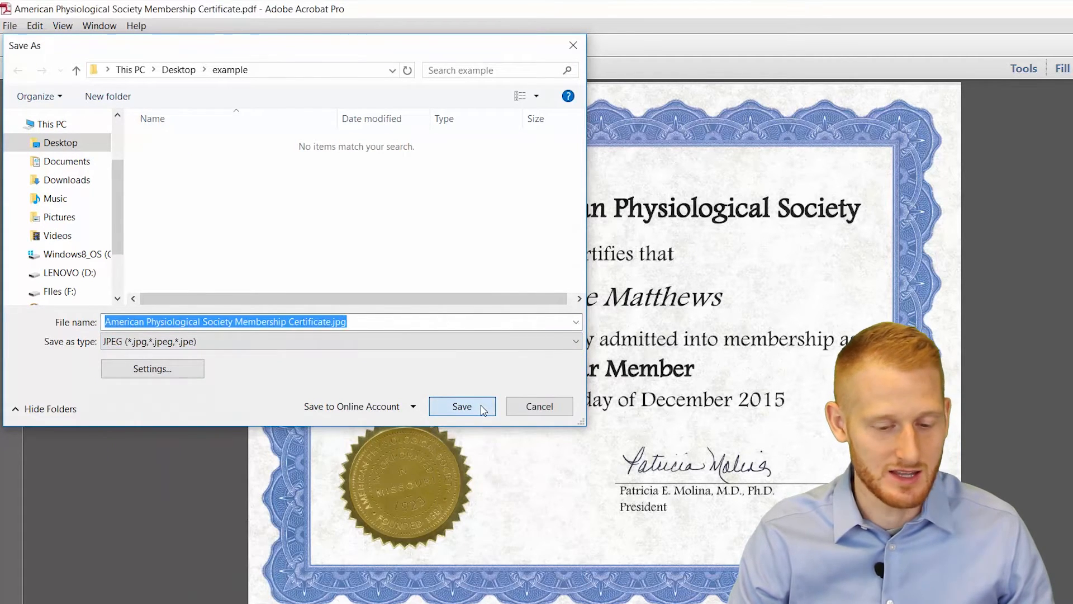
{"action": "left_click", "coordinate": [462, 406]}
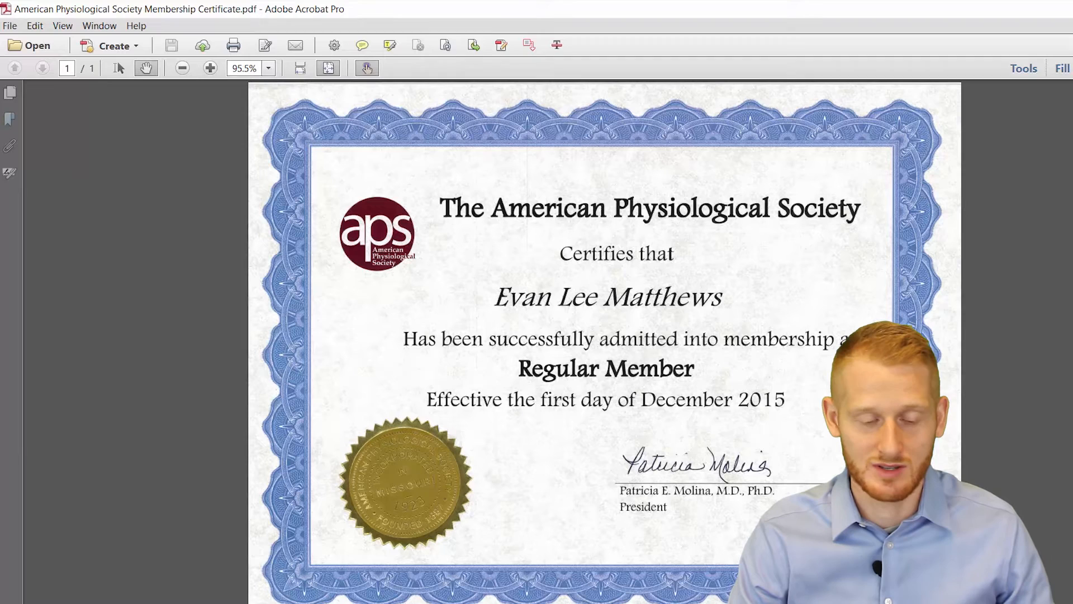
{"action": "mouse_move", "coordinate": [1003, 248]}
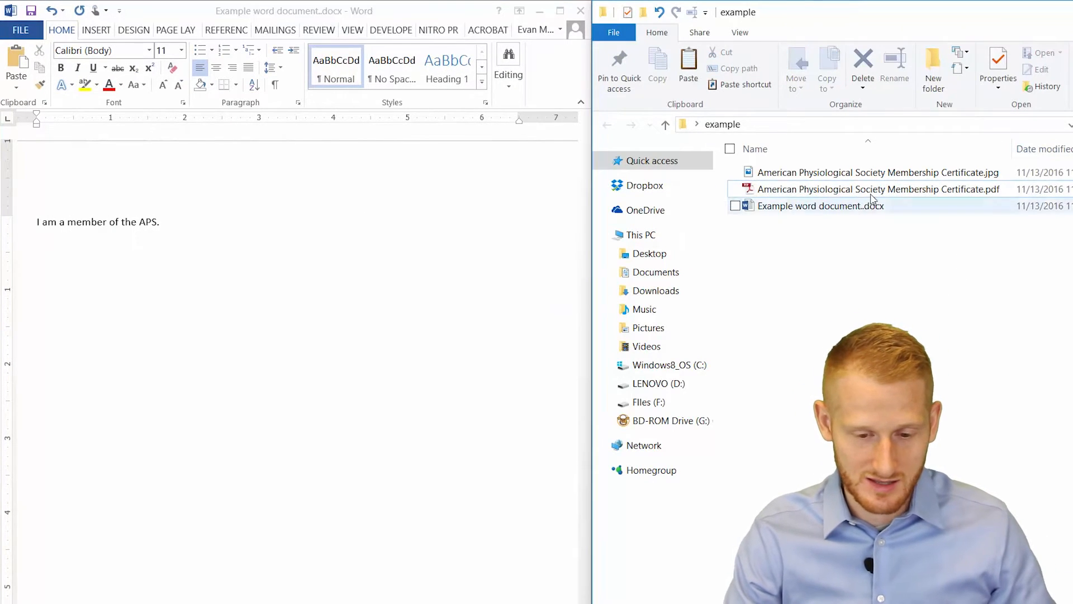
- Select the certificate .jpg file in the example folder shown beside Word
{"action": "left_click", "coordinate": [879, 189]}
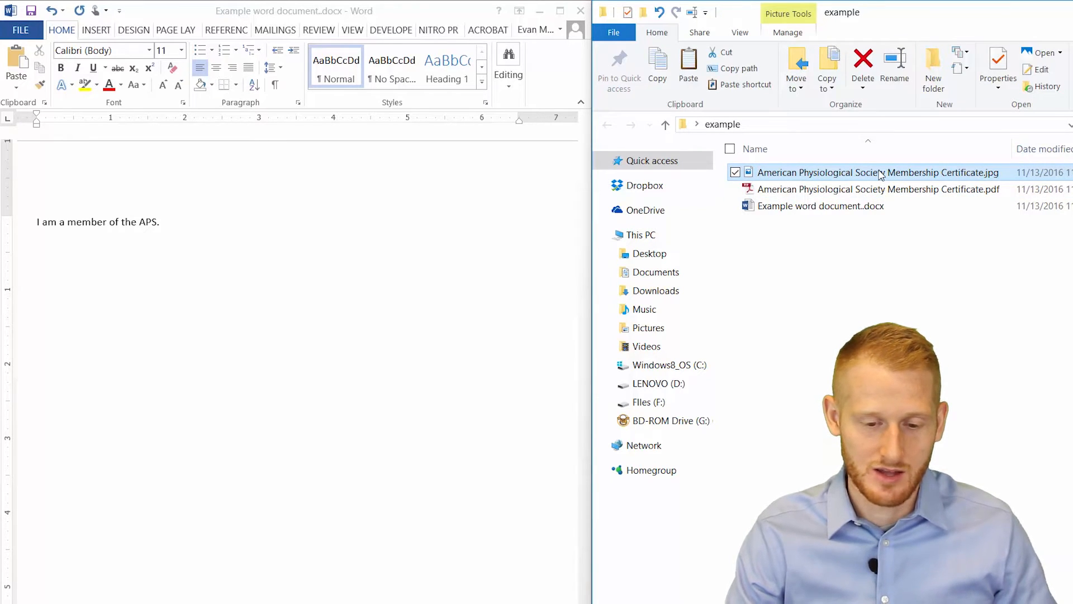
{"action": "double_click", "coordinate": [877, 173]}
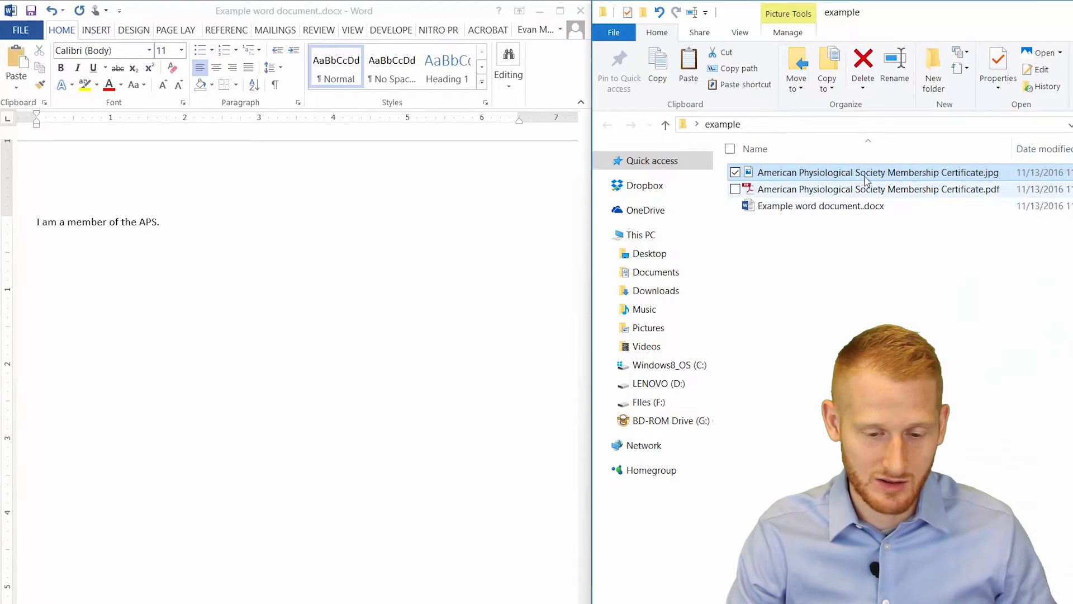
{"action": "mouse_move", "coordinate": [879, 173]}
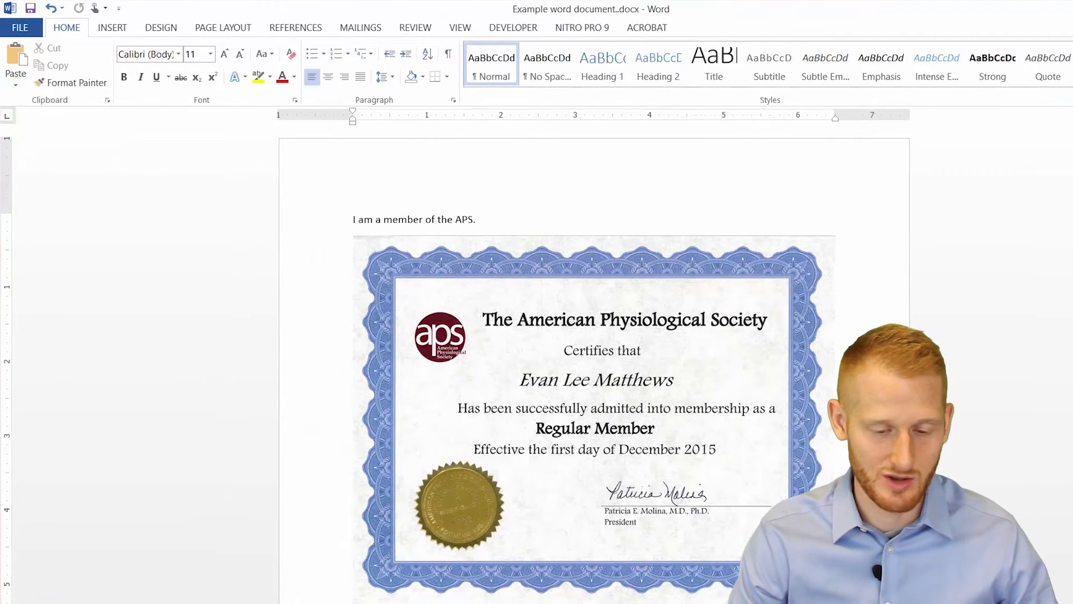
- Insert the certificate picture and retype 'I am a member of the APS.' above it
{"action": "left_click", "coordinate": [480, 219]}
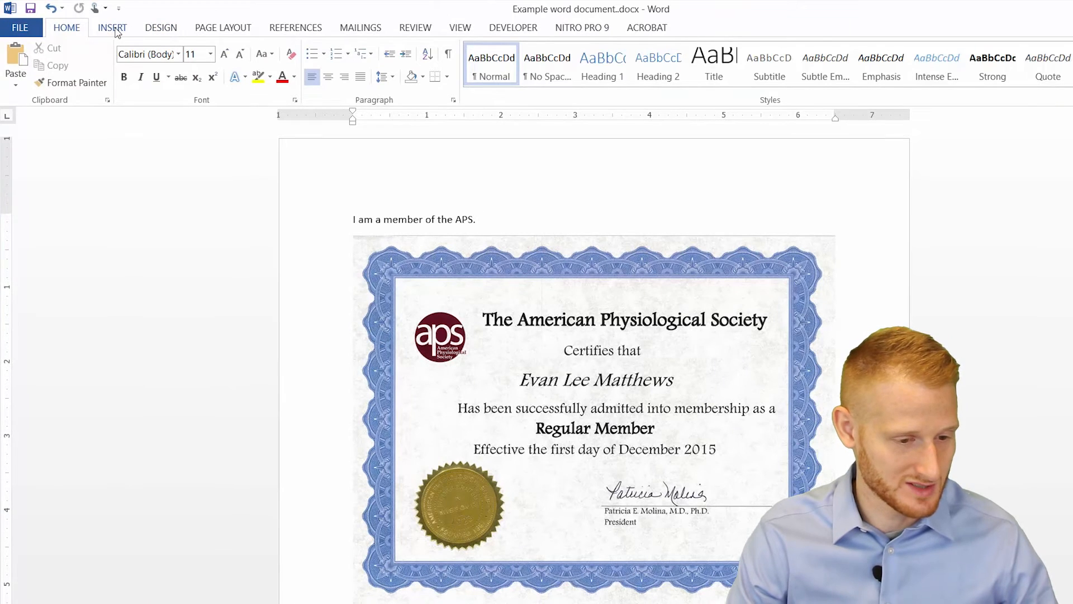
{"action": "left_click", "coordinate": [112, 27]}
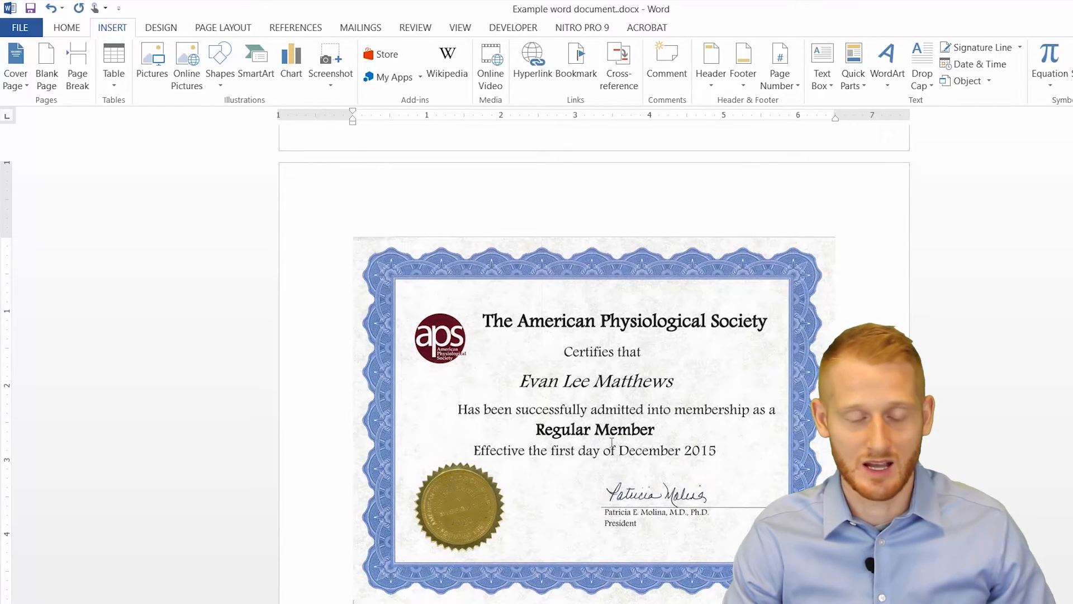
{"action": "type", "text": "I am a member of the APS."}
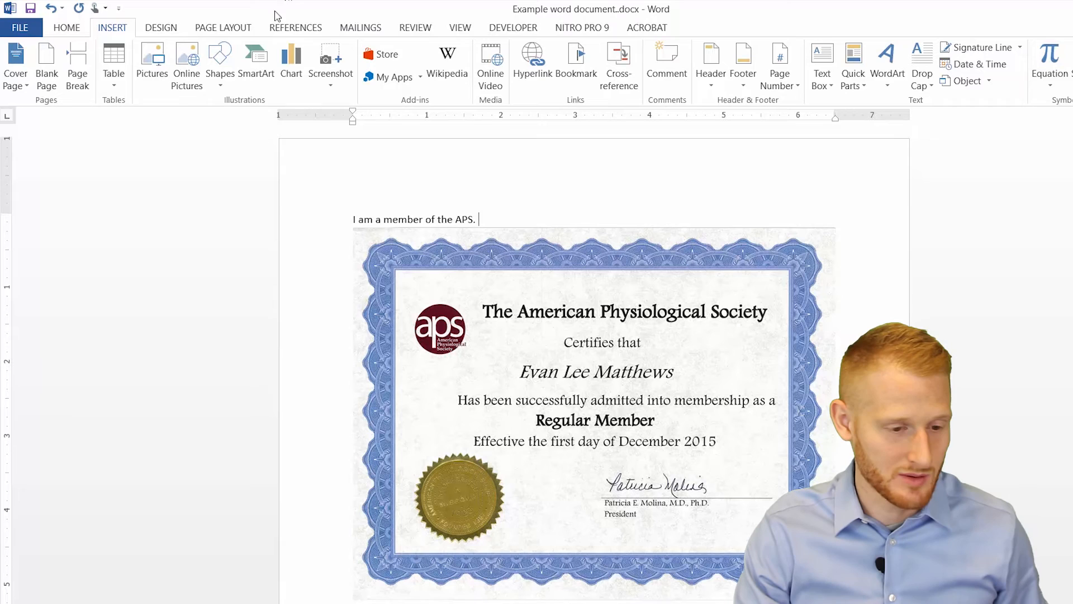
{"action": "left_click", "coordinate": [222, 27]}
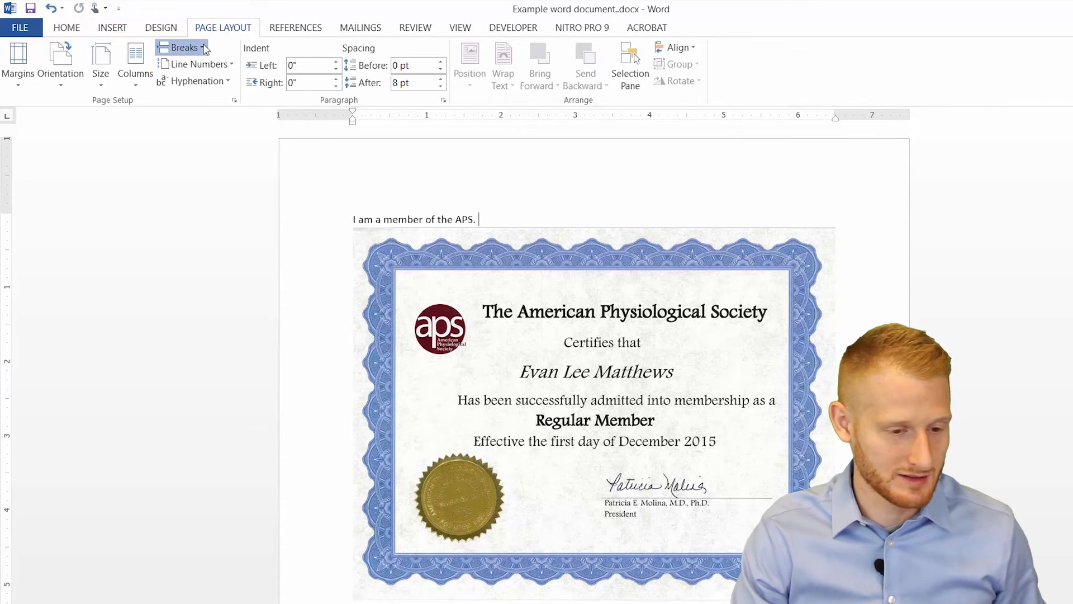
- Add a Next Page section break after the sentence so the certificate moves to its own page
{"action": "left_click", "coordinate": [183, 47]}
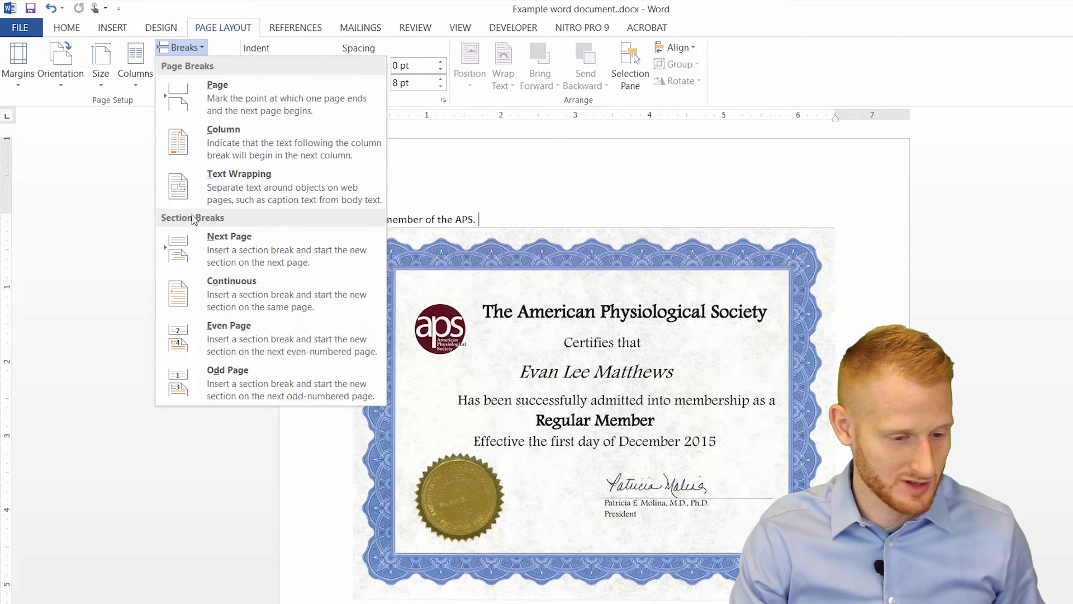
{"action": "mouse_move", "coordinate": [246, 249]}
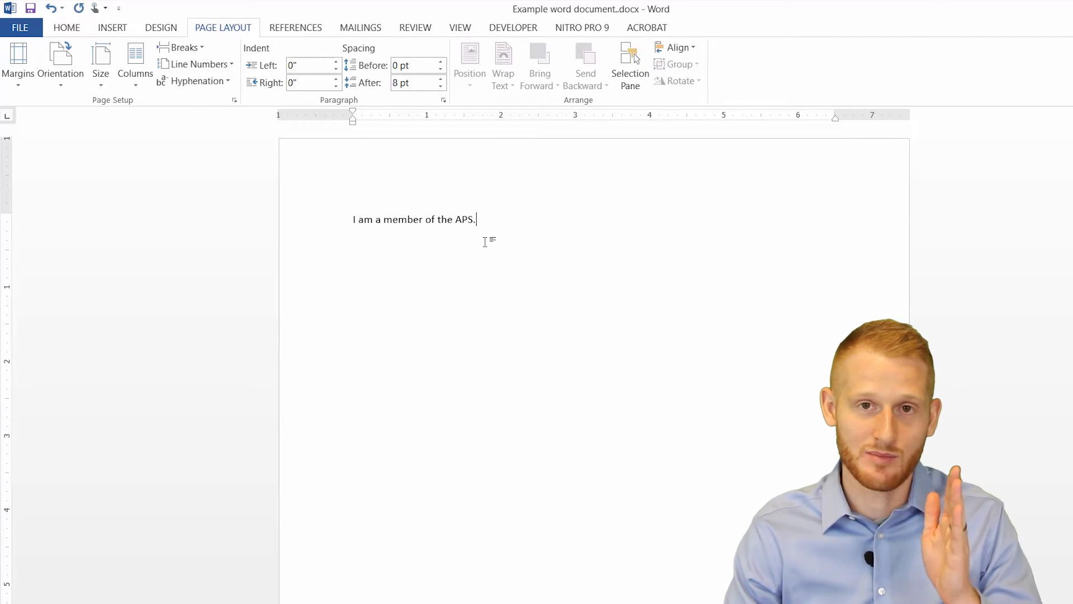
{"action": "mouse_move", "coordinate": [684, 304]}
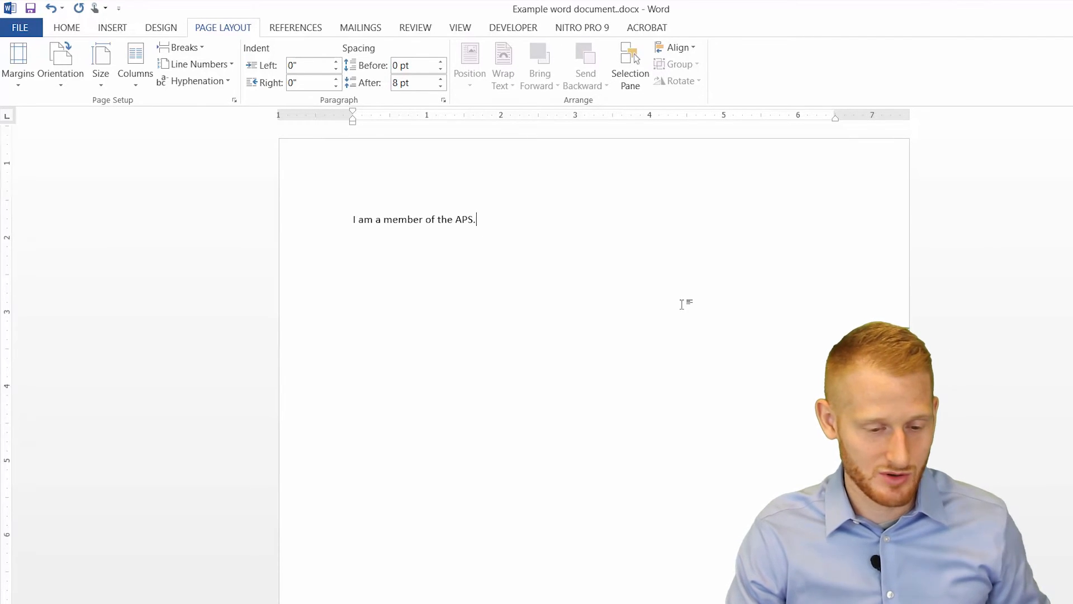
{"action": "scroll", "scroll_direction": "down", "scroll_amount": 3}
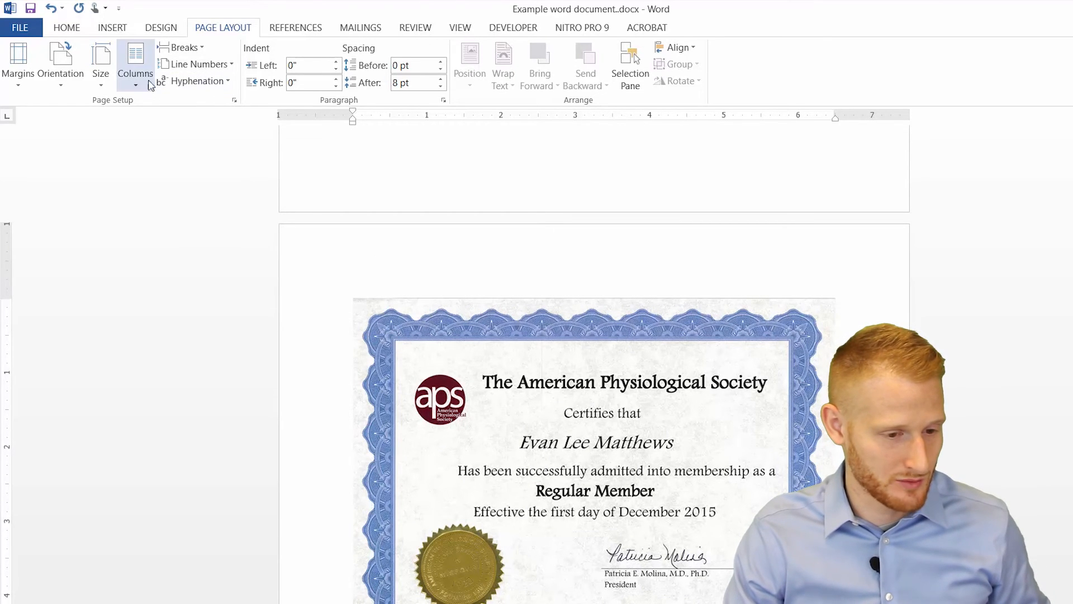
- Make the certificate's section landscape while the first page stays portrait
{"action": "left_click", "coordinate": [60, 61]}
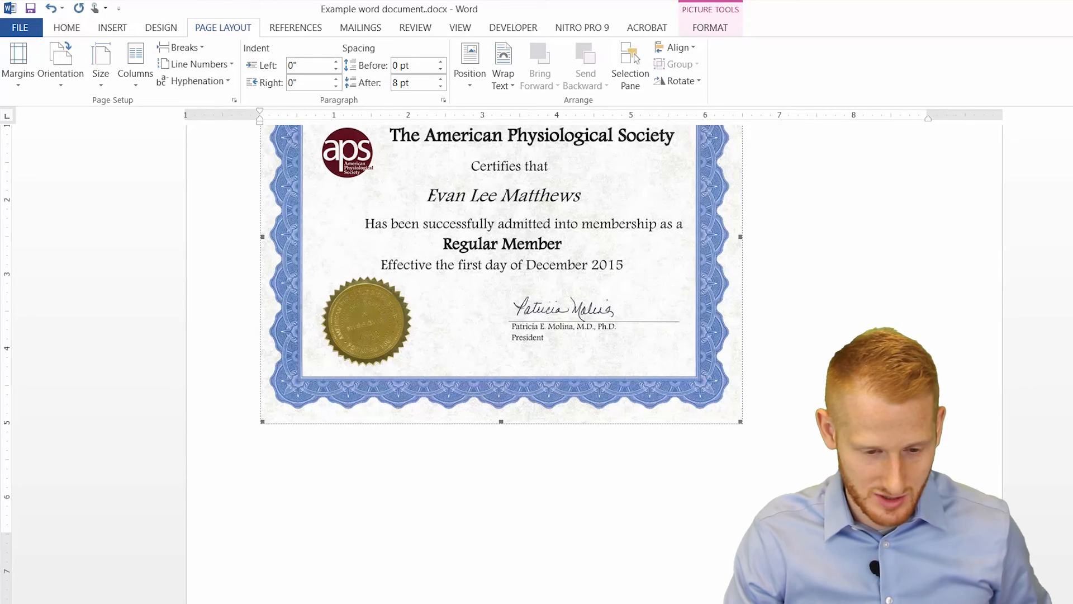
{"action": "scroll", "scroll_direction": "down", "scroll_amount": 3}
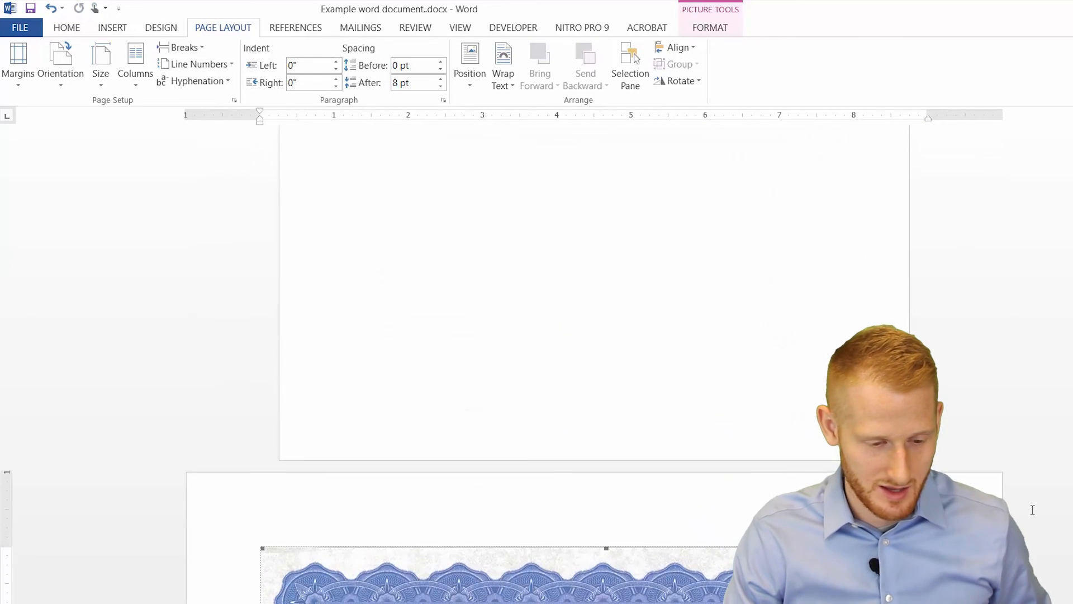
{"action": "scroll", "scroll_direction": "down", "scroll_amount": 3}
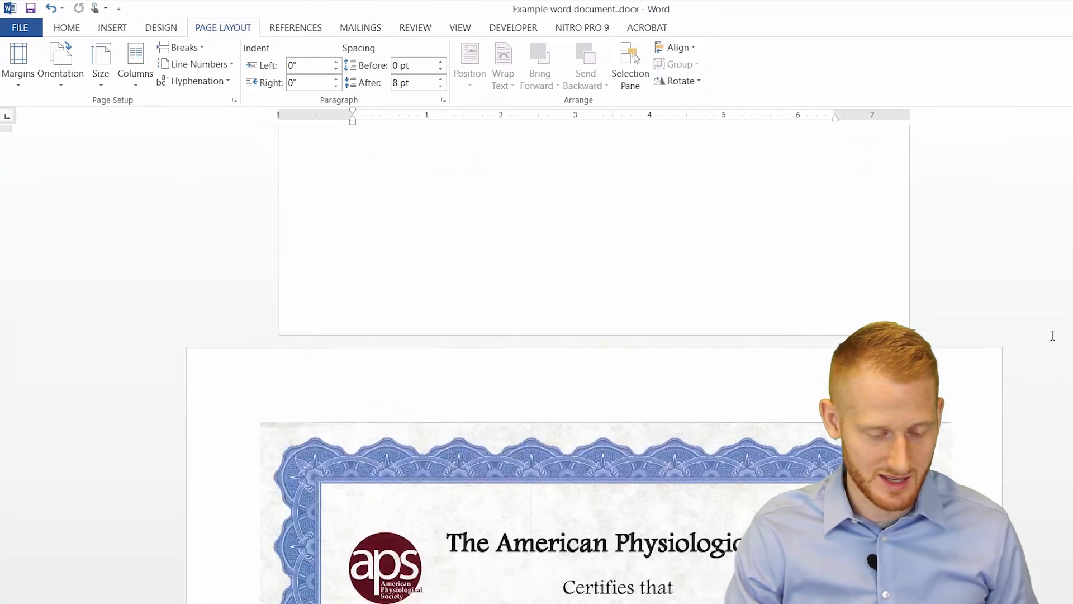
{"action": "scroll", "scroll_direction": "down", "scroll_amount": 3}
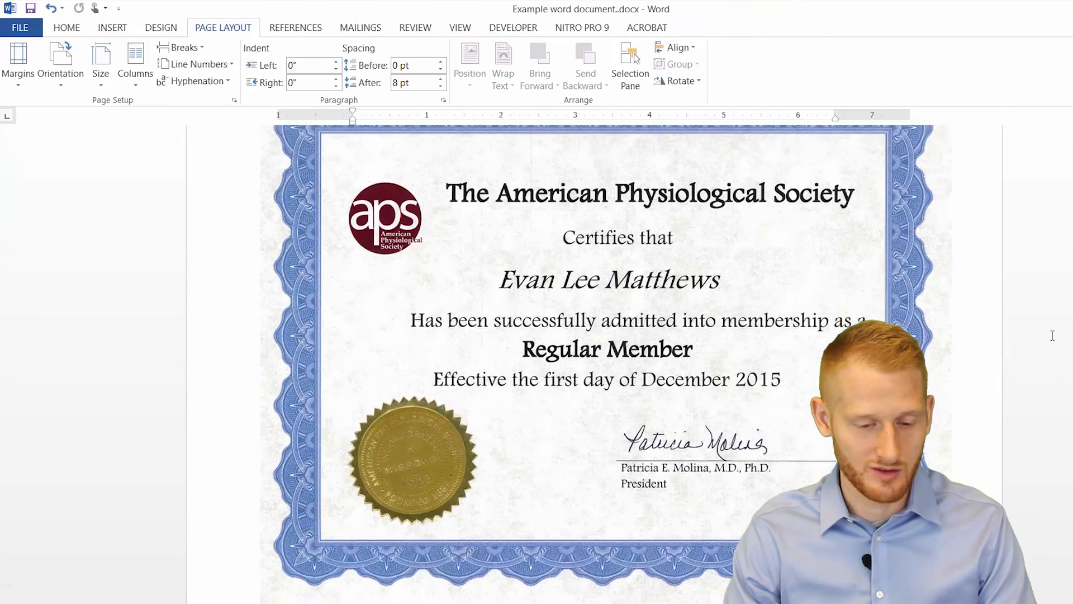
{"action": "scroll", "scroll_direction": "down", "scroll_amount": 3}
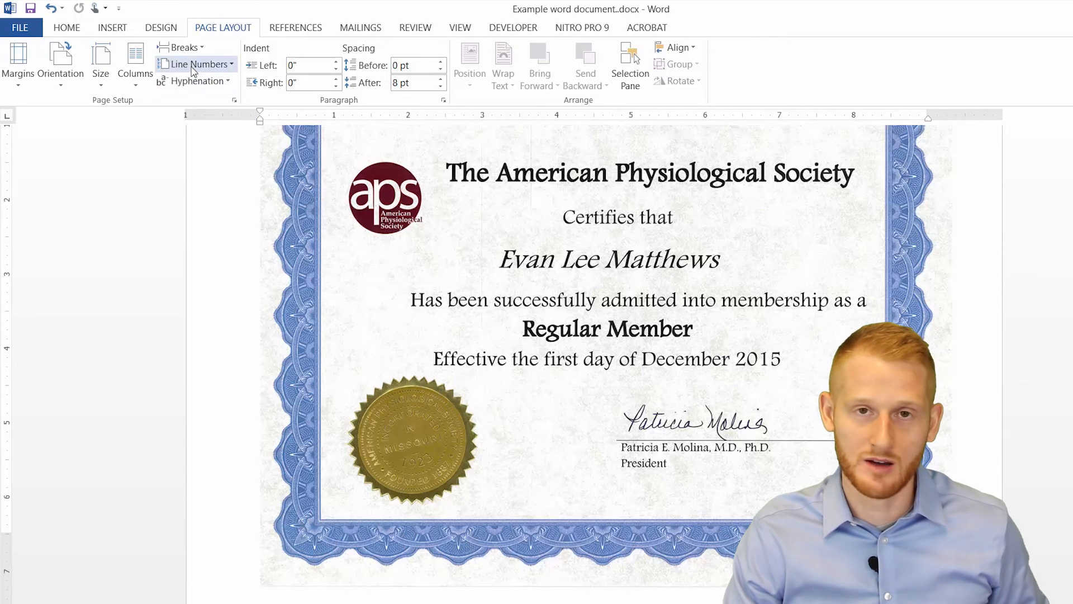
{"action": "mouse_move", "coordinate": [198, 64]}
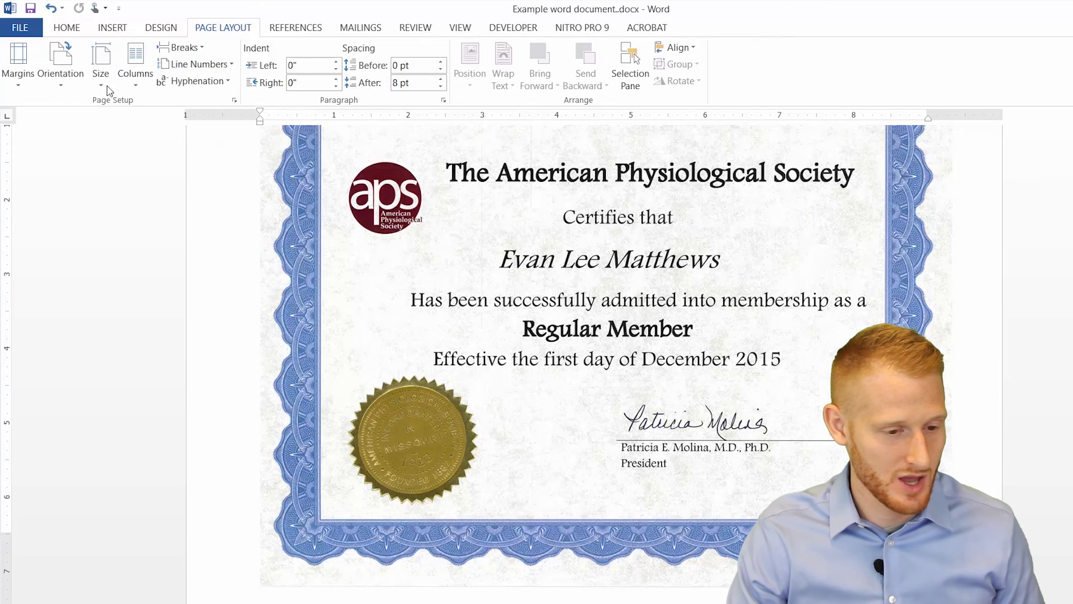
- Add another Next Page section break after the certificate and fill the new portrait page with sample text 'asdlkfaldkfjdasf'
{"action": "left_click", "coordinate": [182, 47]}
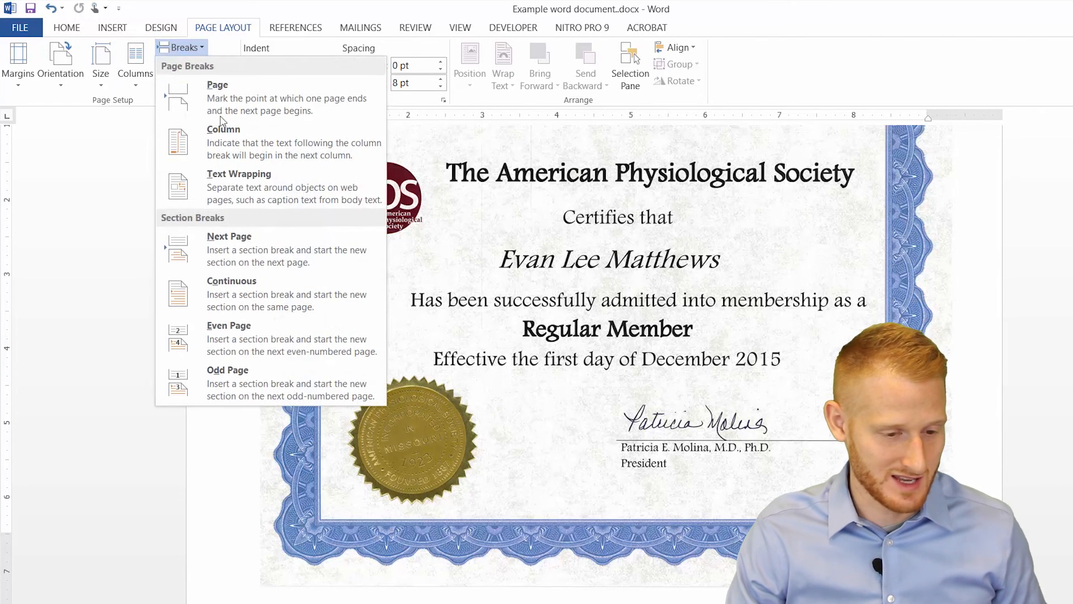
{"action": "mouse_move", "coordinate": [267, 248]}
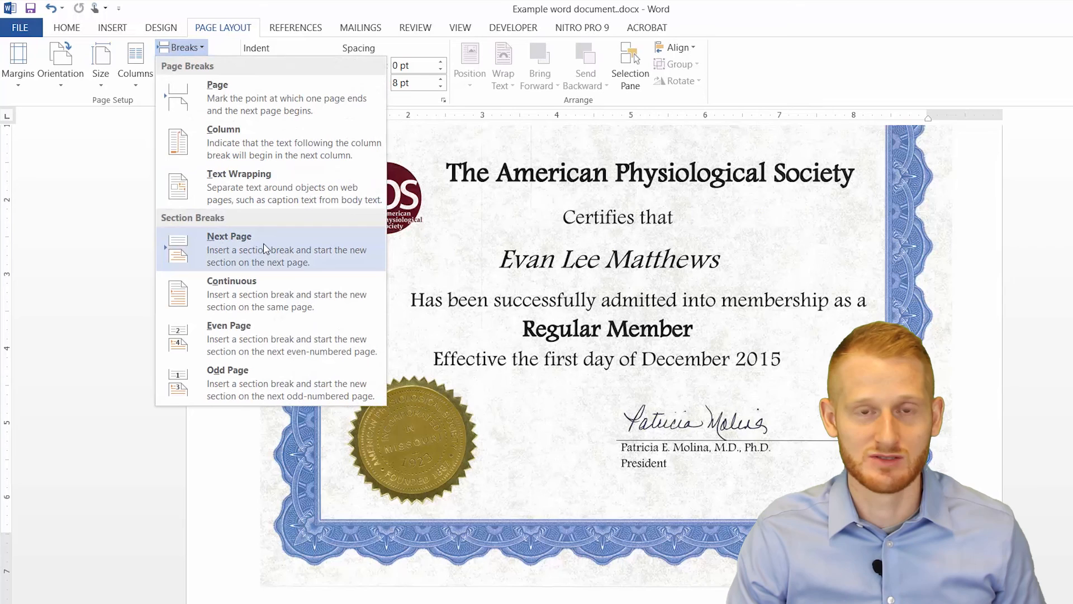
{"action": "left_click", "coordinate": [229, 249]}
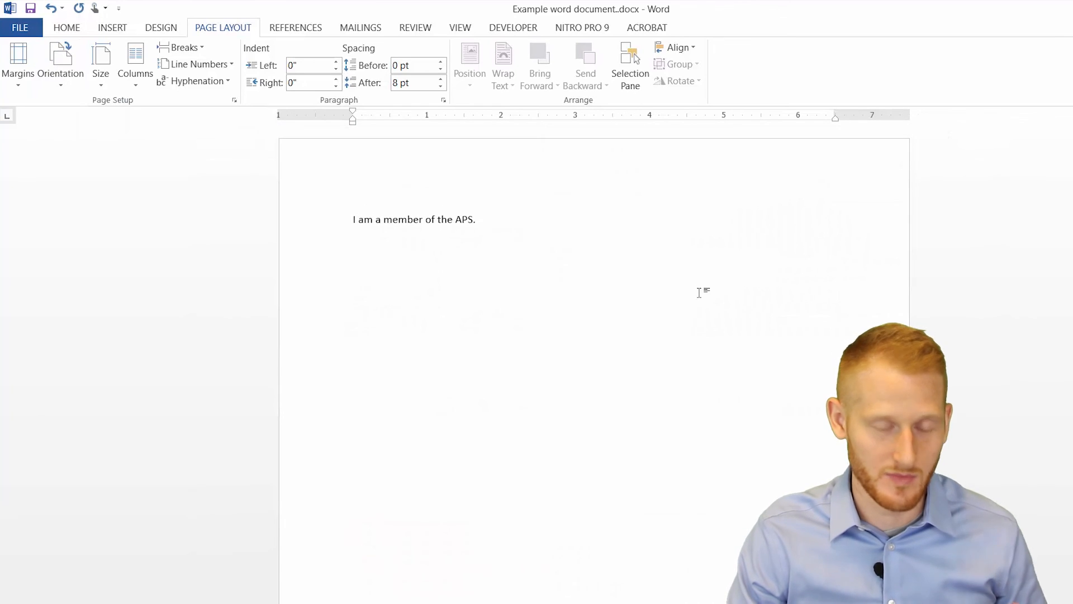
{"action": "scroll", "scroll_direction": "down", "scroll_amount": 3}
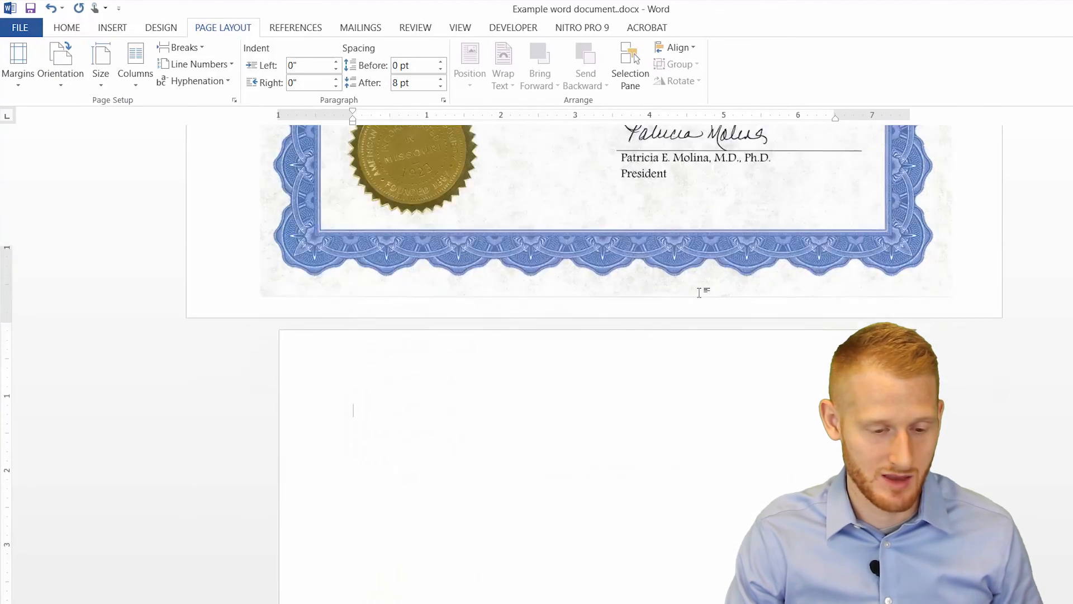
{"action": "type", "text": "asdlkfaldkfjdasf"}
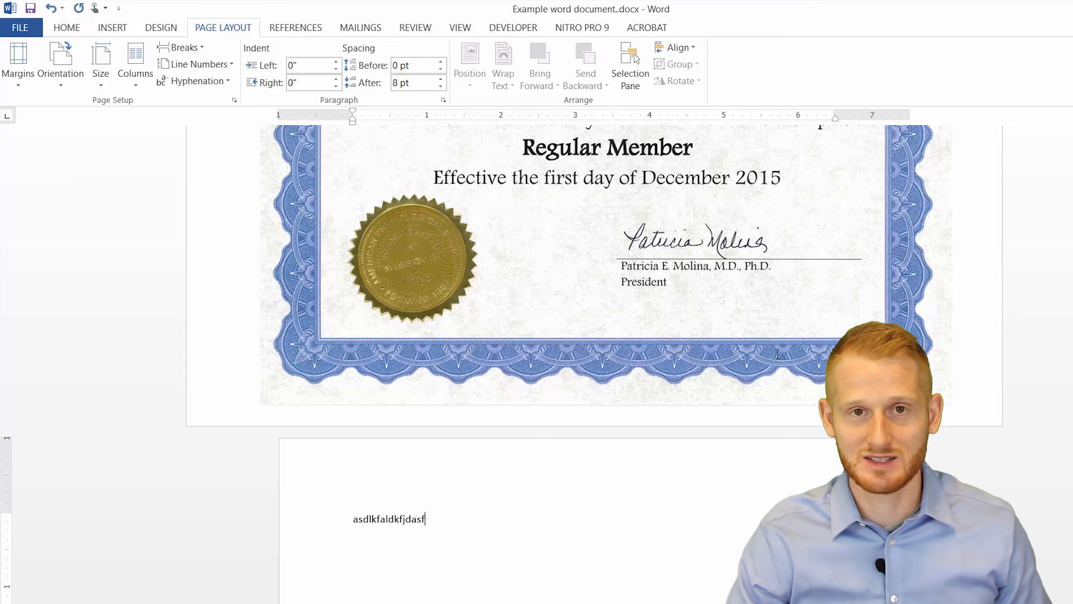
{"action": "scroll", "scroll_direction": "up", "scroll_amount": 3}
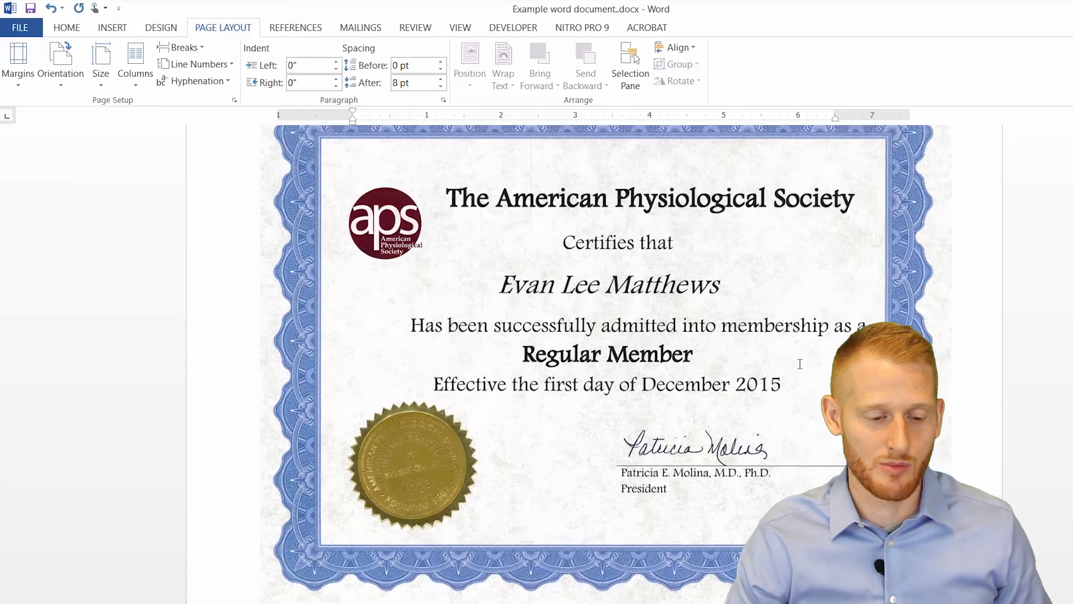
{"action": "scroll", "scroll_direction": "down", "scroll_amount": 3}
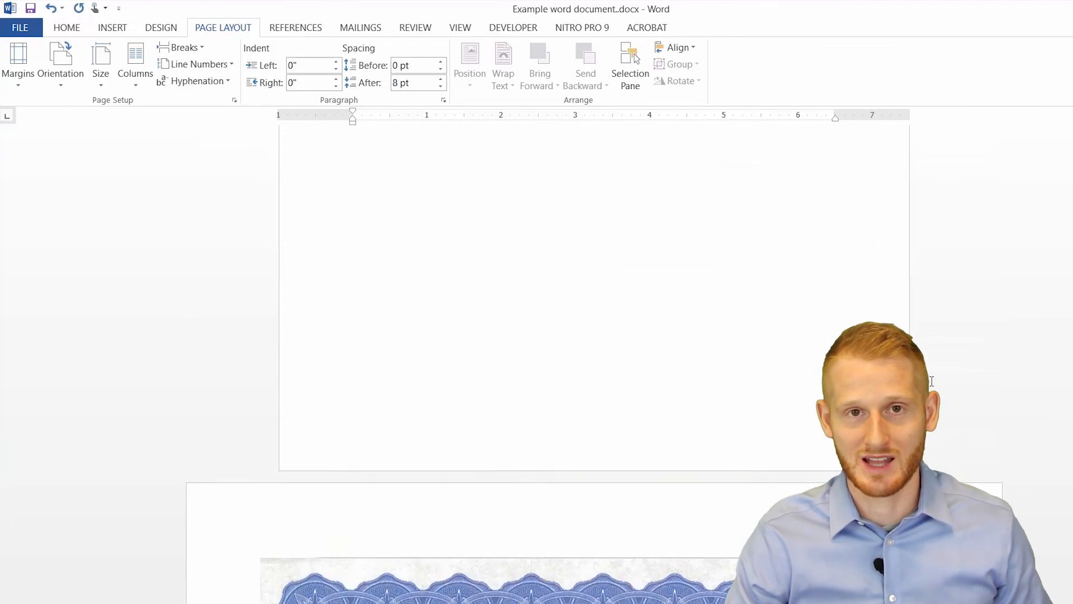